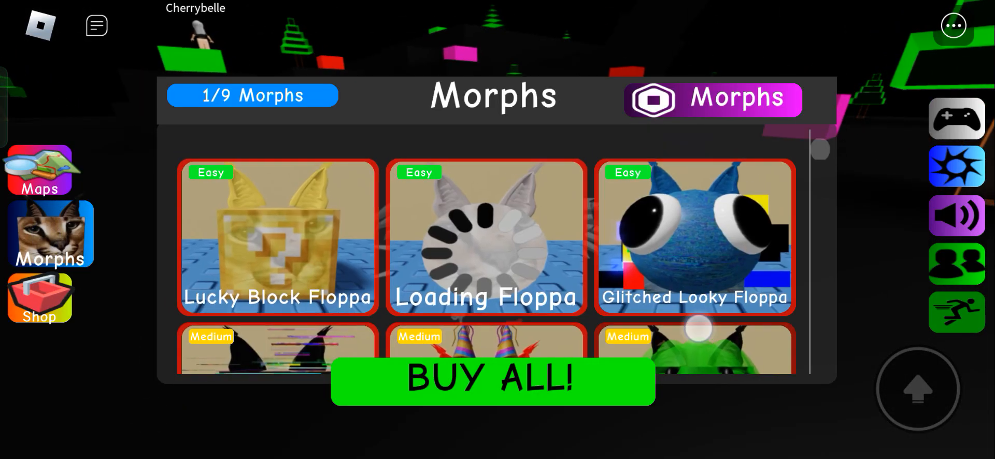
# Check the Friend Floppa details card, then glance at the friend invite list
pyautogui.scroll(-3)
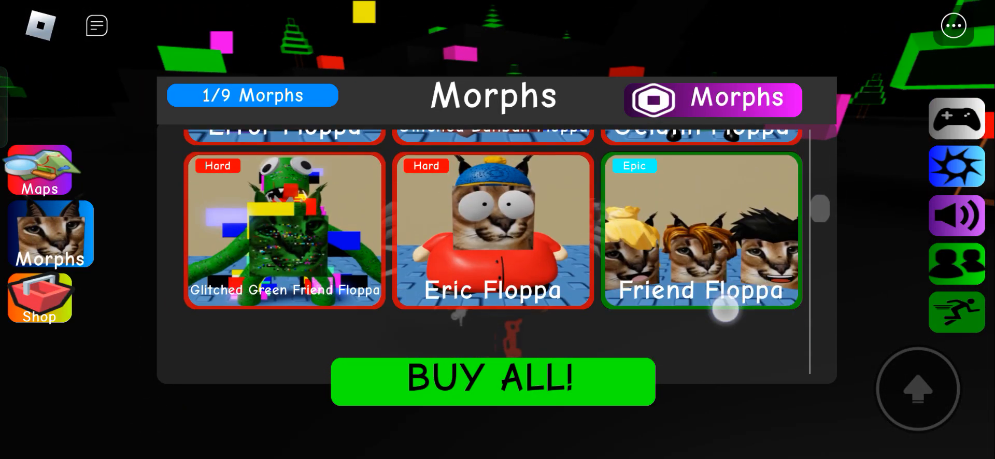
pyautogui.click(701, 232)
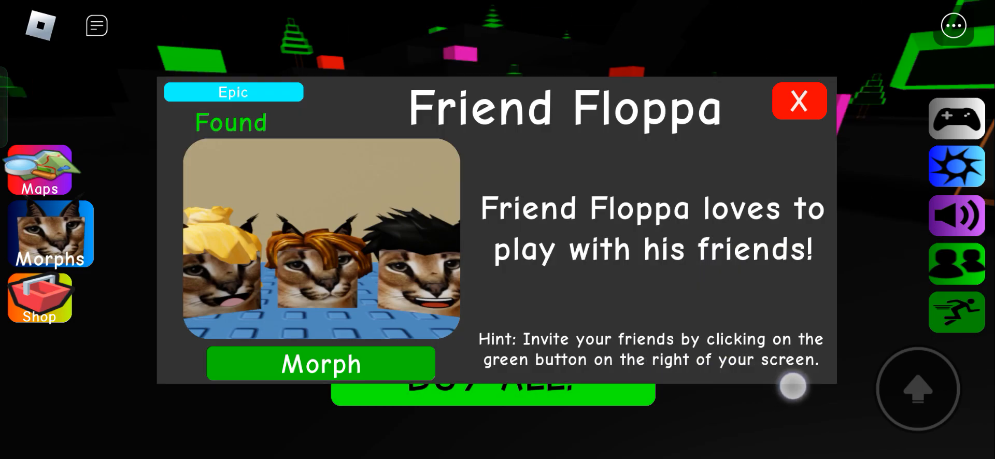
pyautogui.click(799, 101)
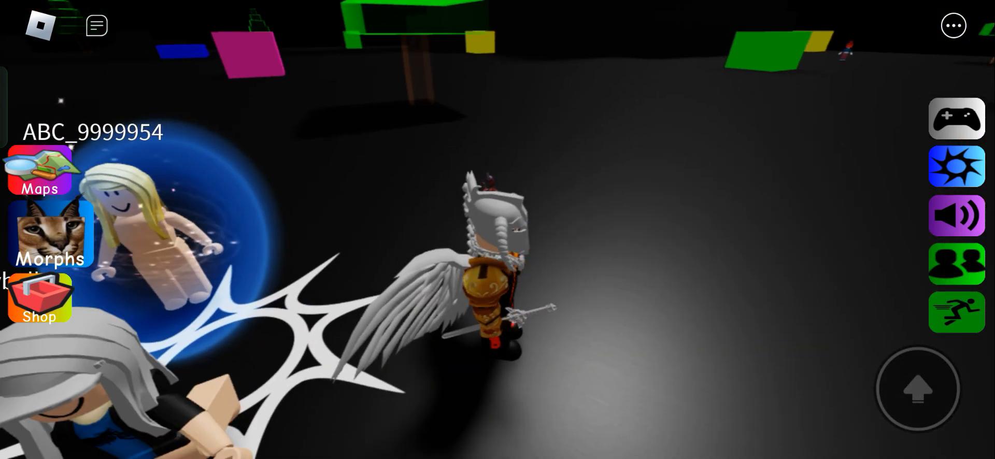
pyautogui.click(956, 263)
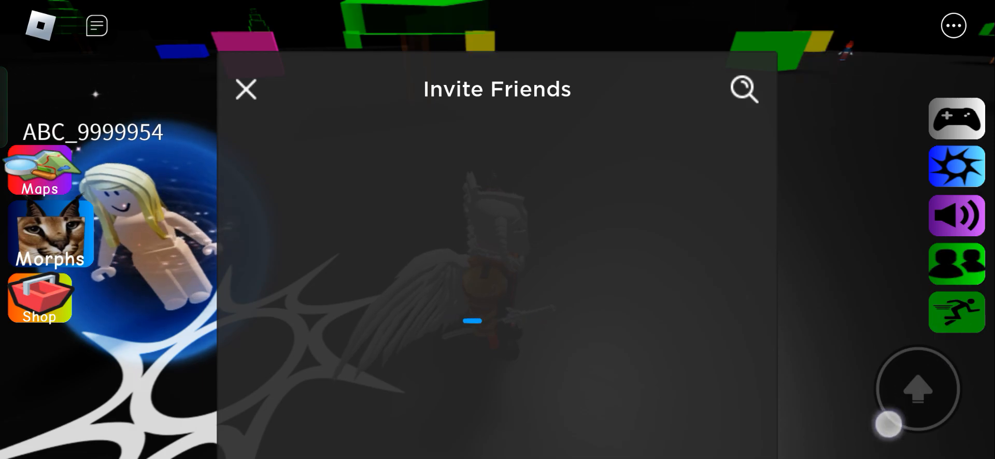
pyautogui.click(245, 88)
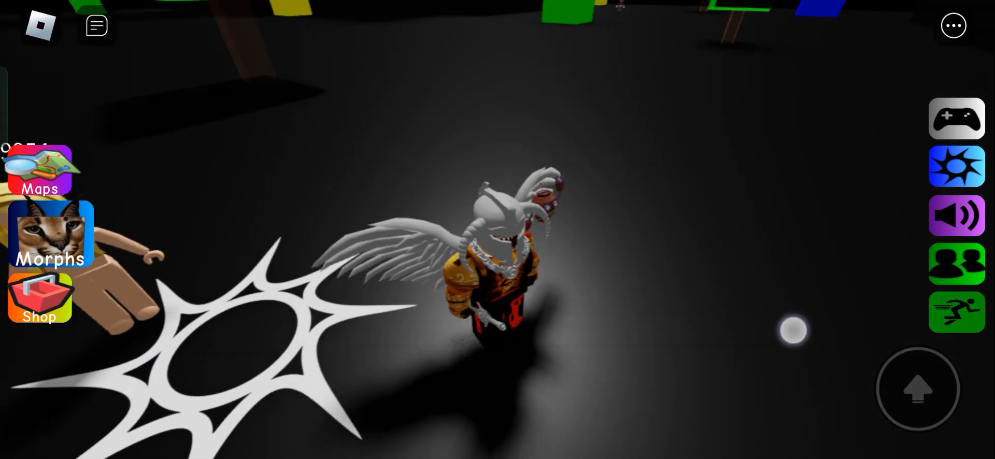
# Reopen the Morphs collection and view the Lucky Block Floppa card
pyautogui.click(51, 235)
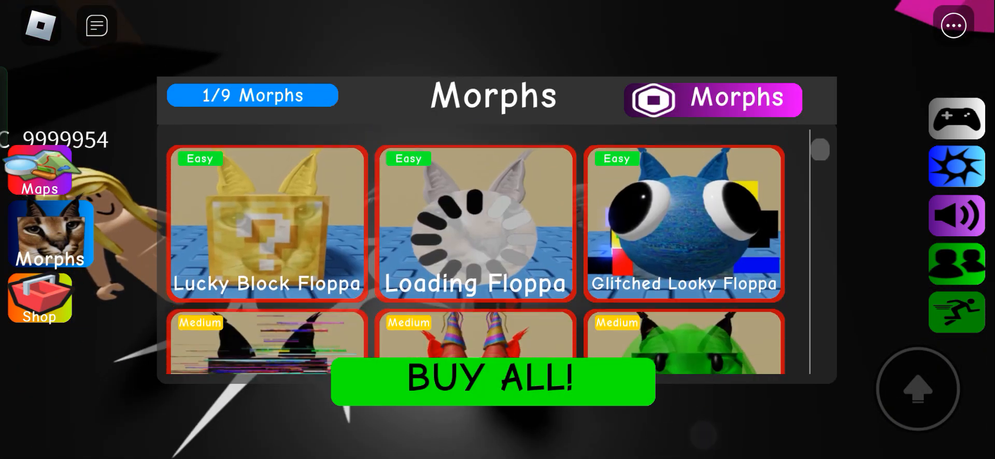
pyautogui.click(266, 222)
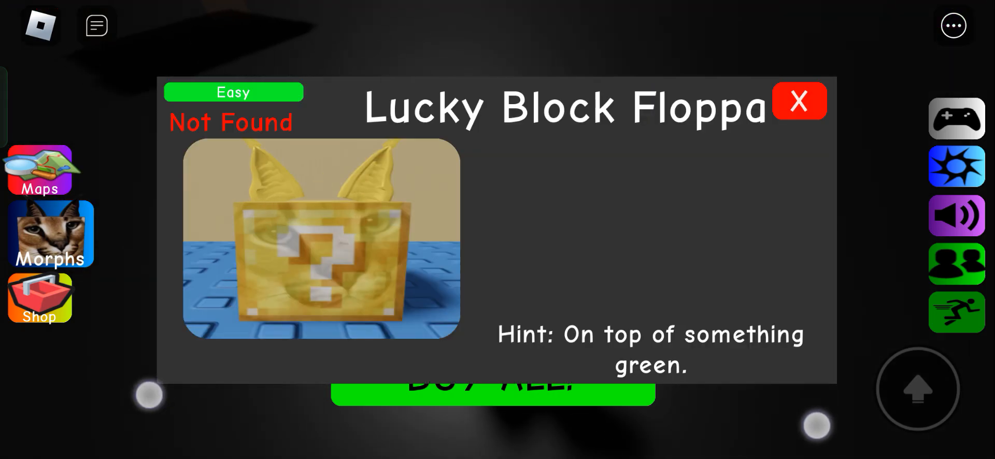
pyautogui.click(799, 102)
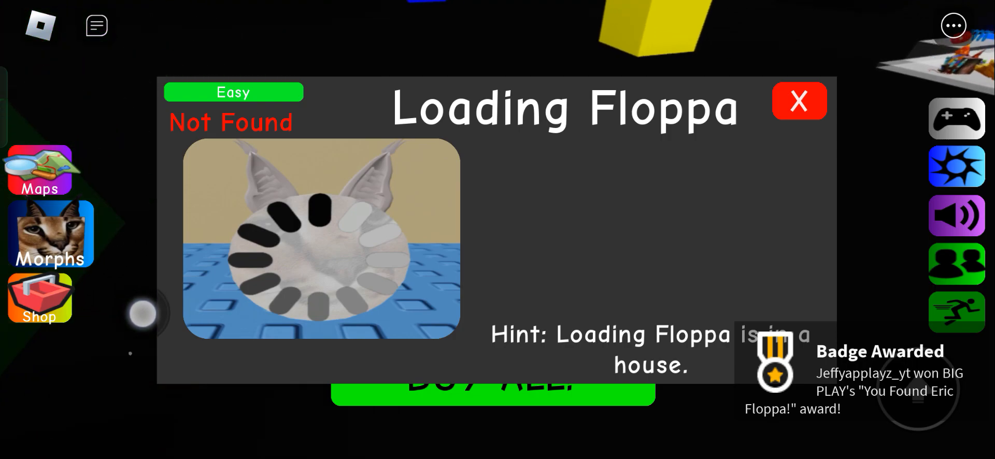
# Dismiss the Loading Floppa card and walk into the glowing yellow-walled house
pyautogui.click(799, 102)
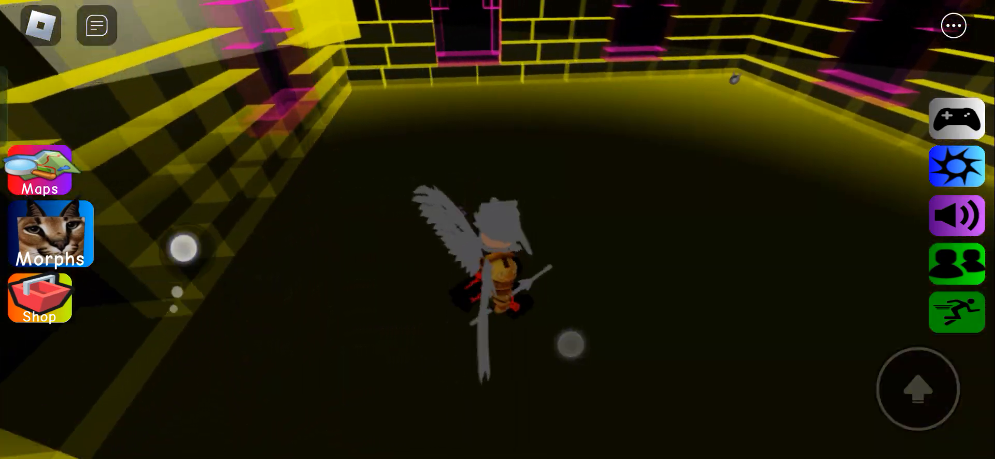
# Read the Gelatin Floppa and Glitched Green Friend Floppa hint cards, then dismiss them
pyautogui.click(50, 235)
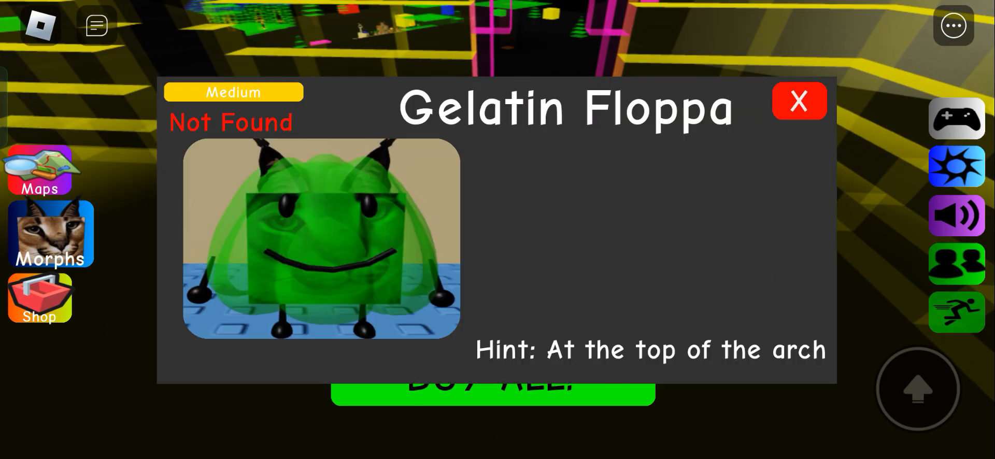
pyautogui.click(799, 101)
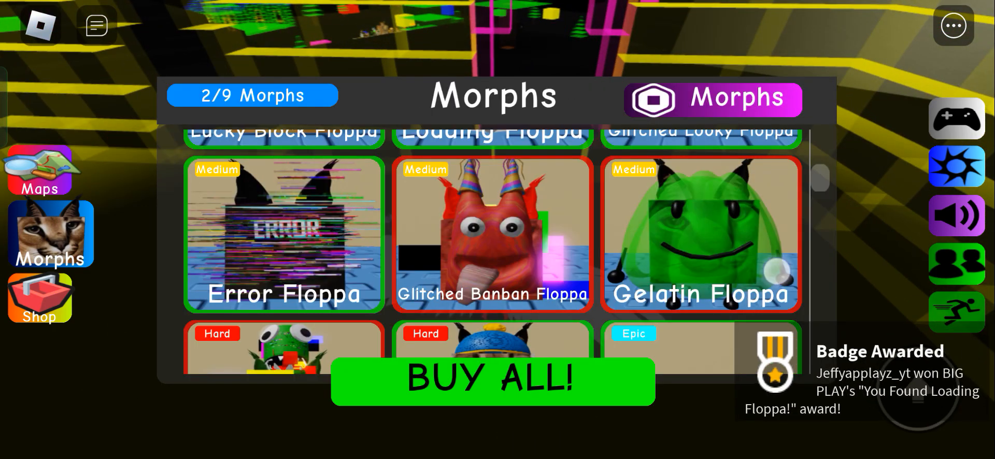
pyautogui.click(282, 346)
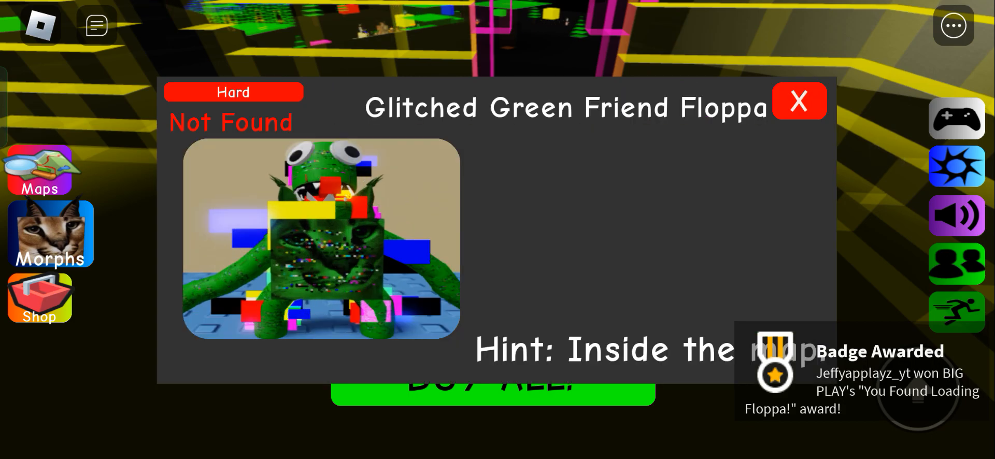
pyautogui.click(799, 101)
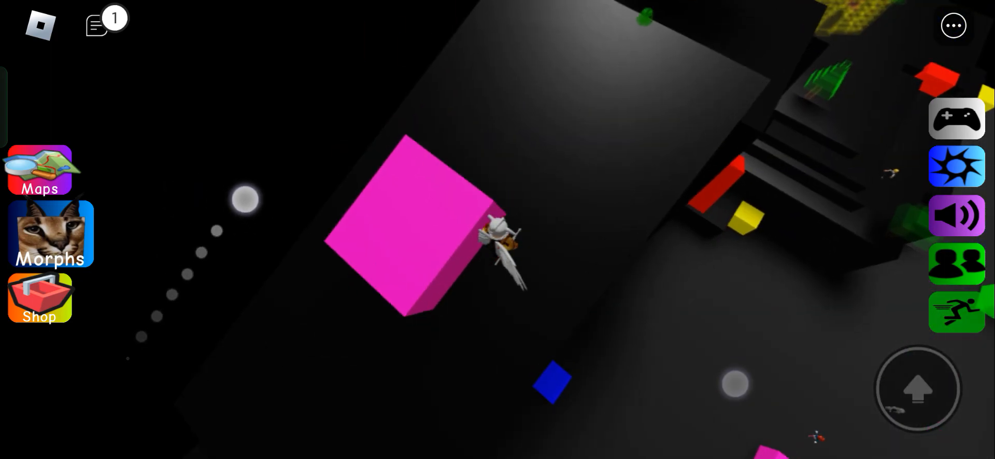
# Reread the Glitched Green Friend Floppa hint in Morphs, close it, and fly on
pyautogui.click(50, 235)
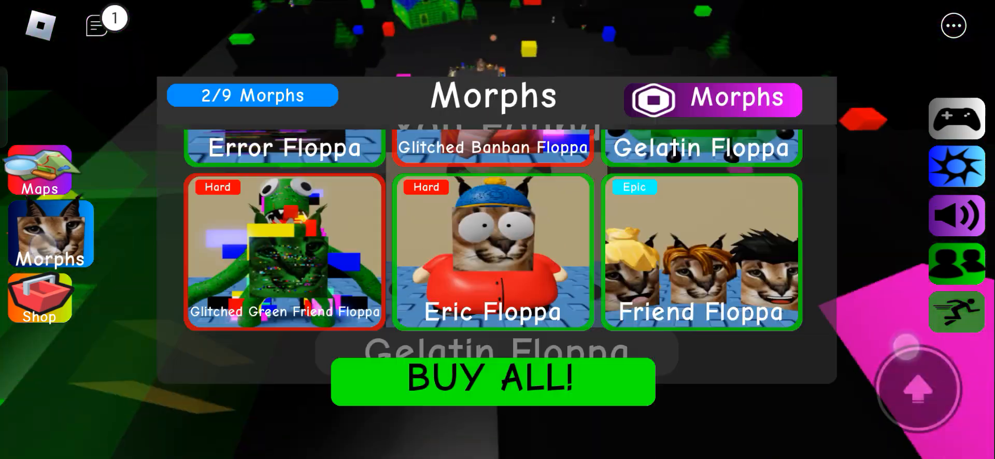
pyautogui.click(283, 252)
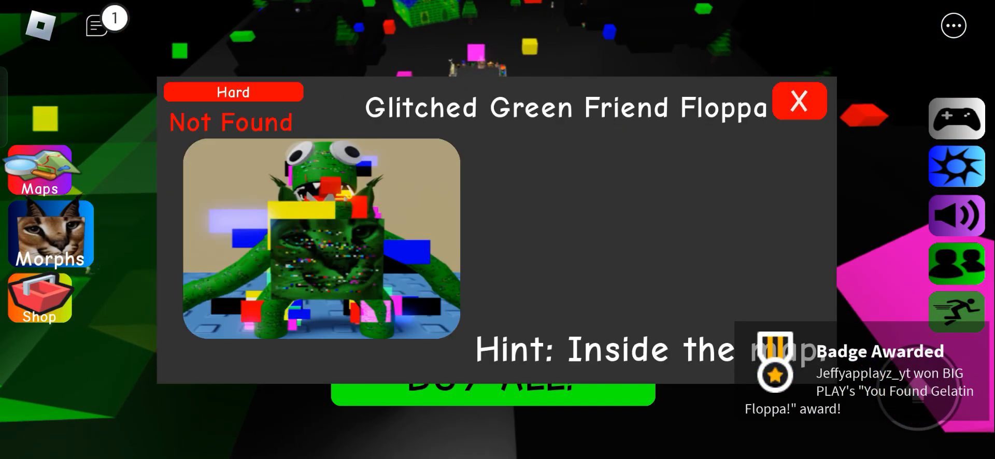
pyautogui.click(799, 101)
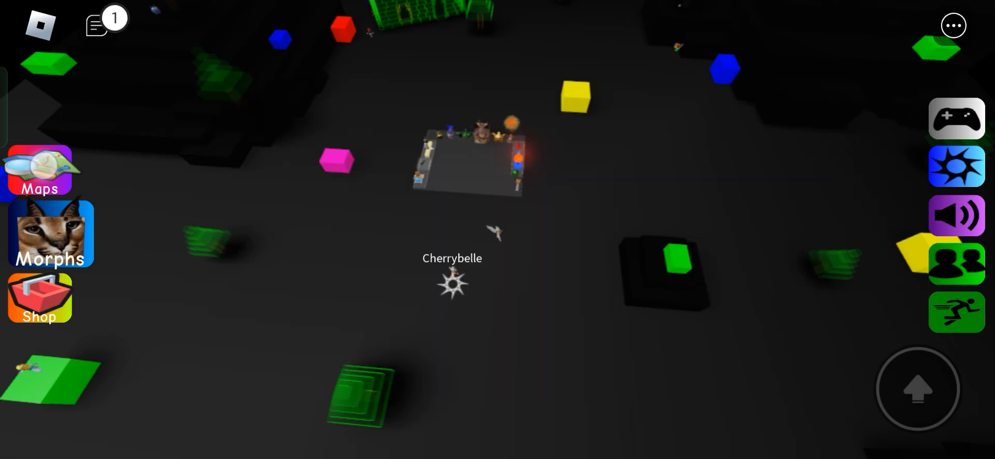
pyautogui.click(39, 170)
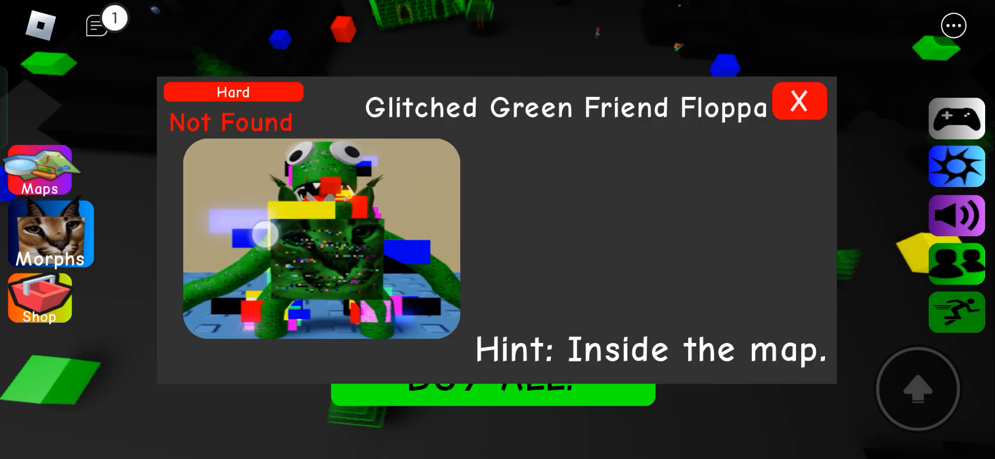
pyautogui.click(799, 102)
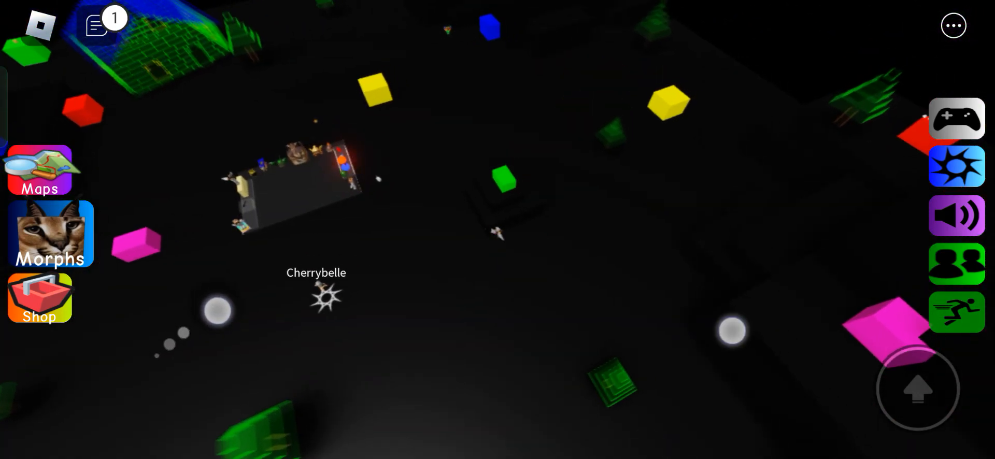
# Fly to the large blue block and look over the game menu's Settings tab
pyautogui.click(95, 26)
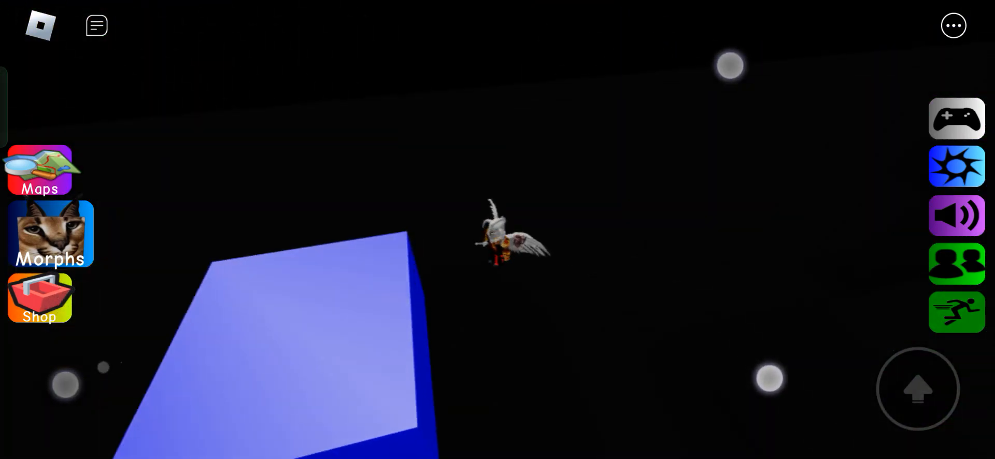
pyautogui.click(953, 25)
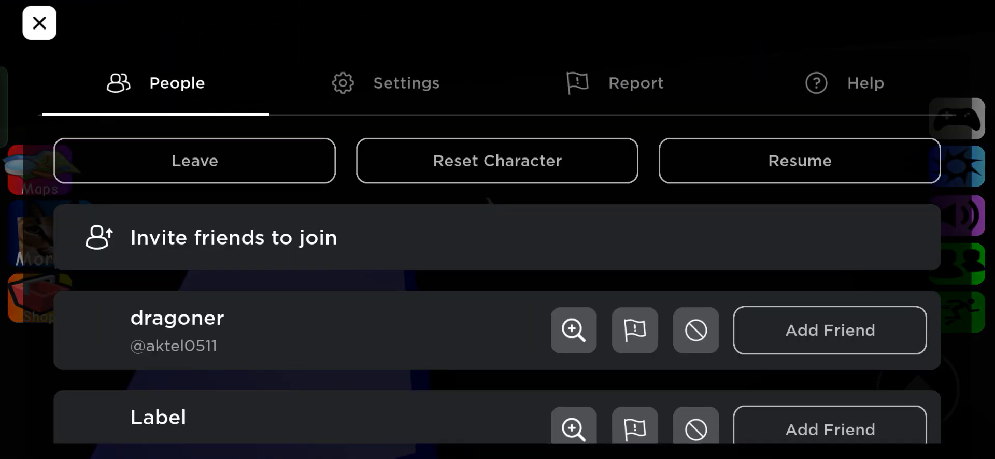
pyautogui.click(405, 82)
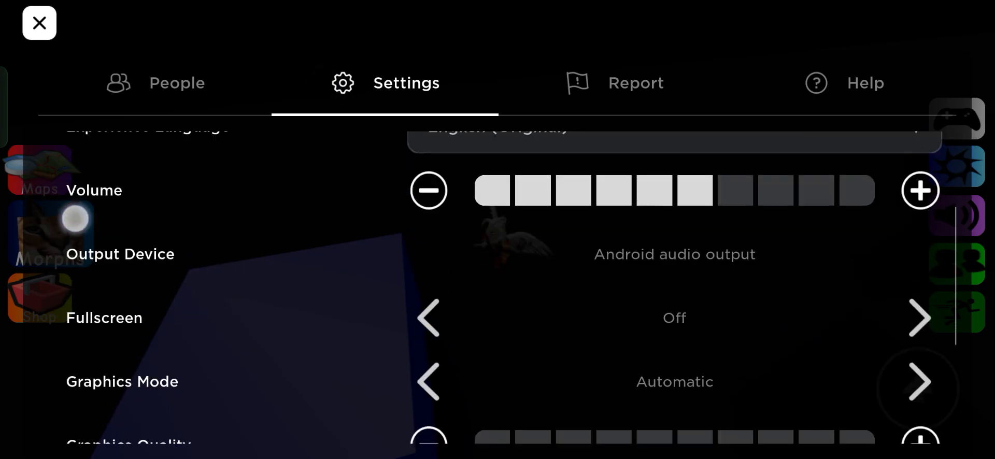
pyautogui.click(39, 22)
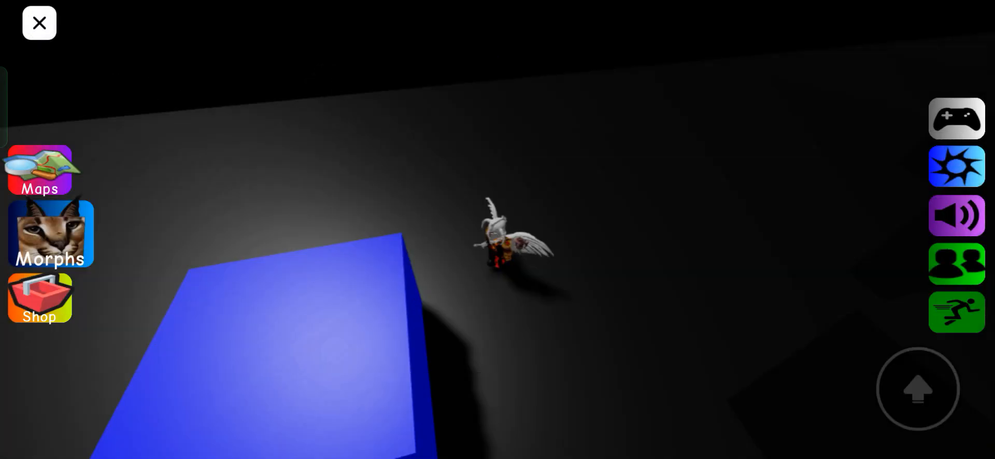
# Fly past the red block to the Glitched Banban Floppa in a dark corner
pyautogui.click(38, 23)
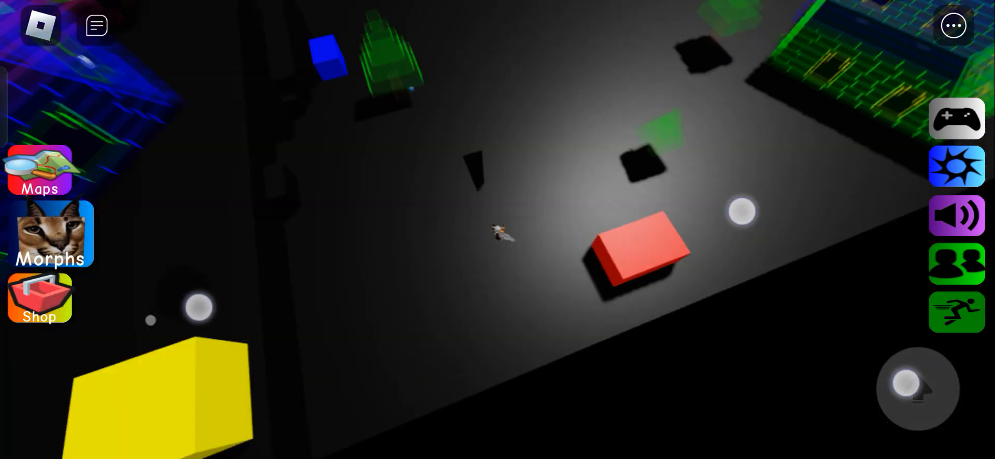
pyautogui.click(51, 235)
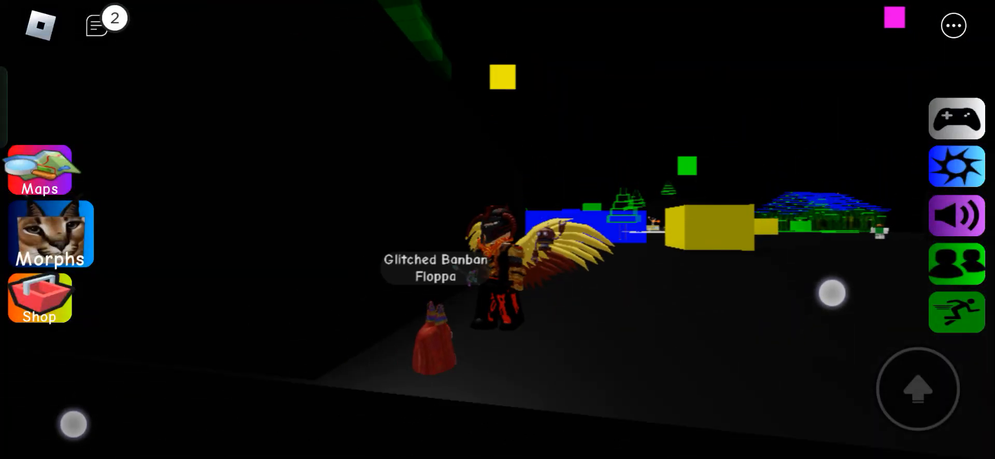
# View the Glitched Green Friend Floppa hint in Morphs, close it, and fly off
pyautogui.click(51, 234)
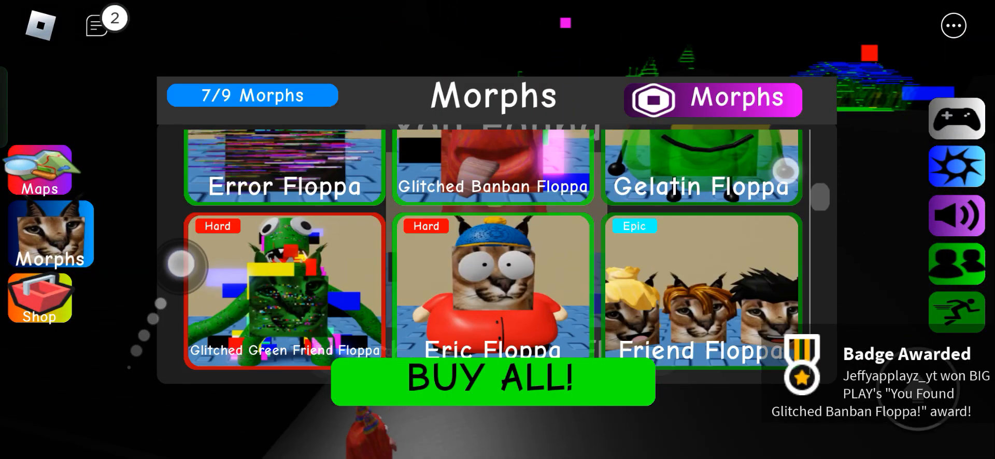
pyautogui.click(283, 289)
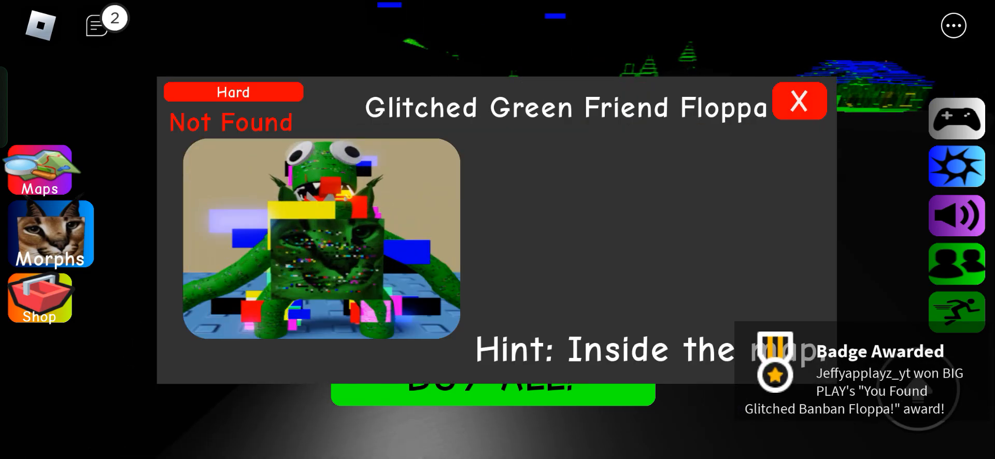
pyautogui.click(798, 102)
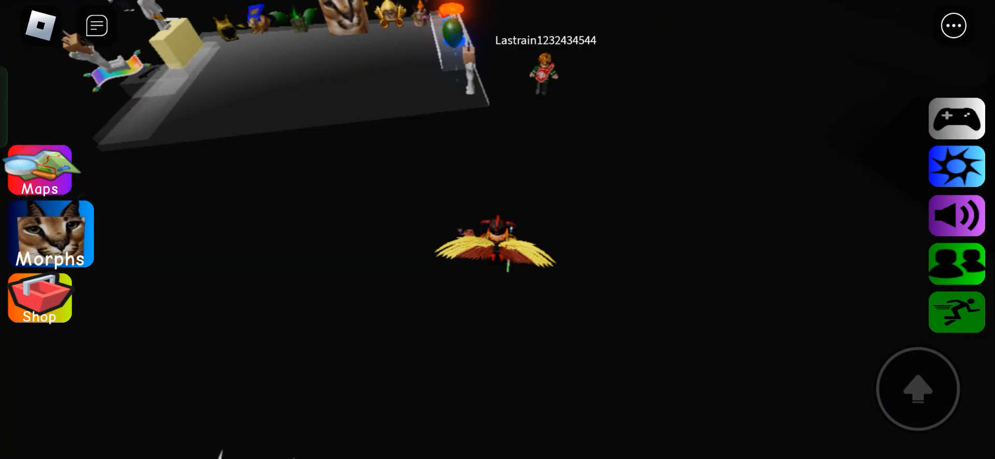
# Fly to the blue square and touch the Glitched Green Friend Floppa for its badge
pyautogui.click(39, 169)
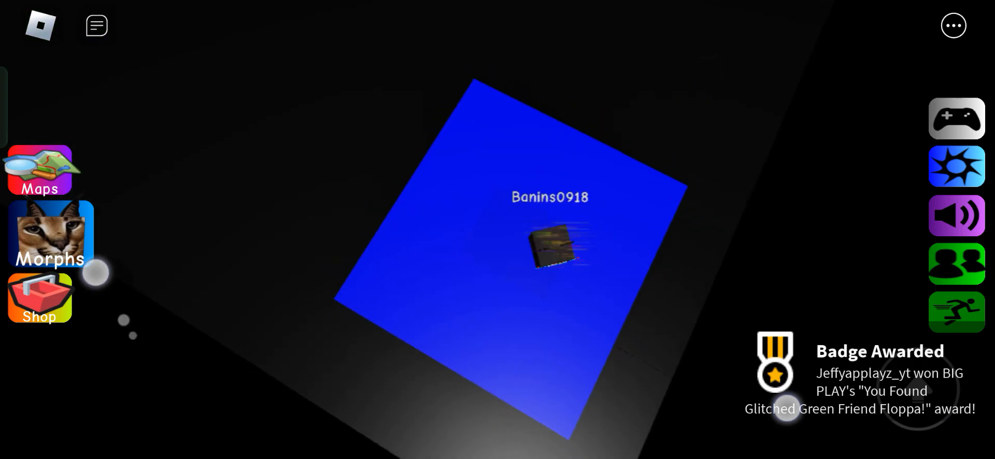
# Walk back to the morph display platform and show the Morphs menu at 9/9 found
pyautogui.click(50, 233)
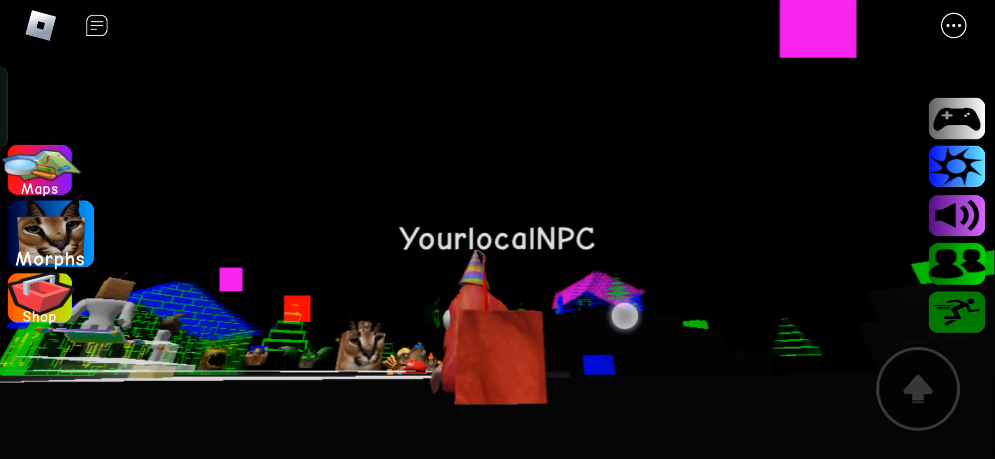
pyautogui.click(50, 233)
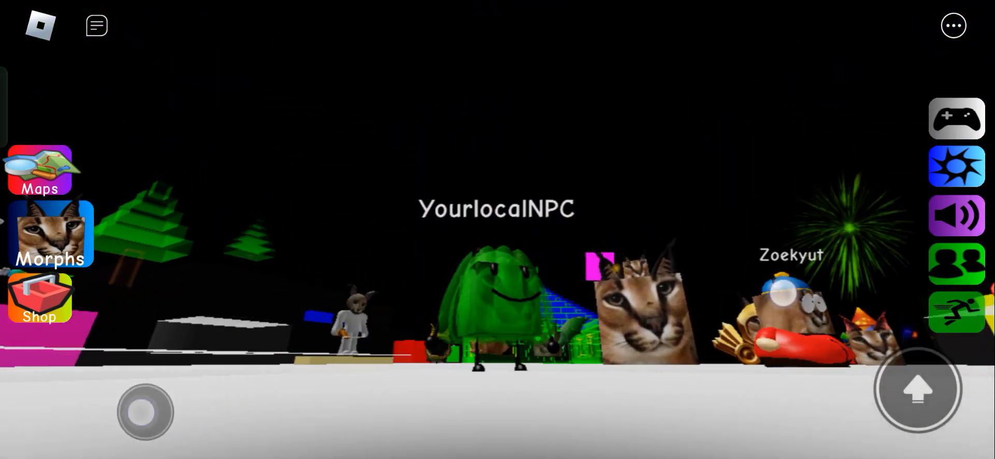
pyautogui.click(50, 234)
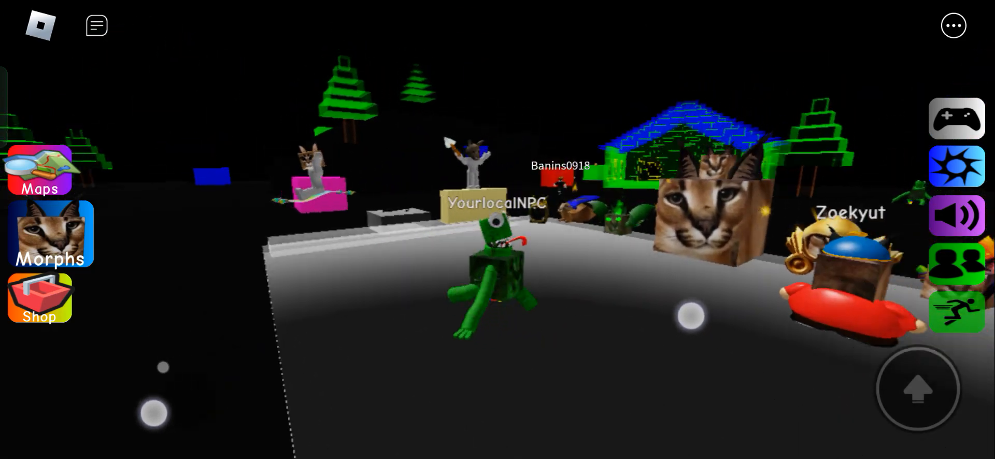
pyautogui.click(39, 233)
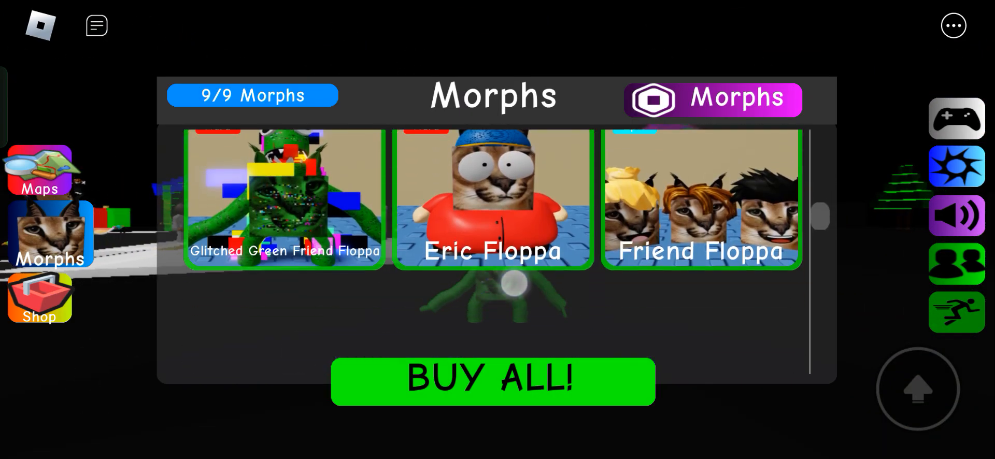